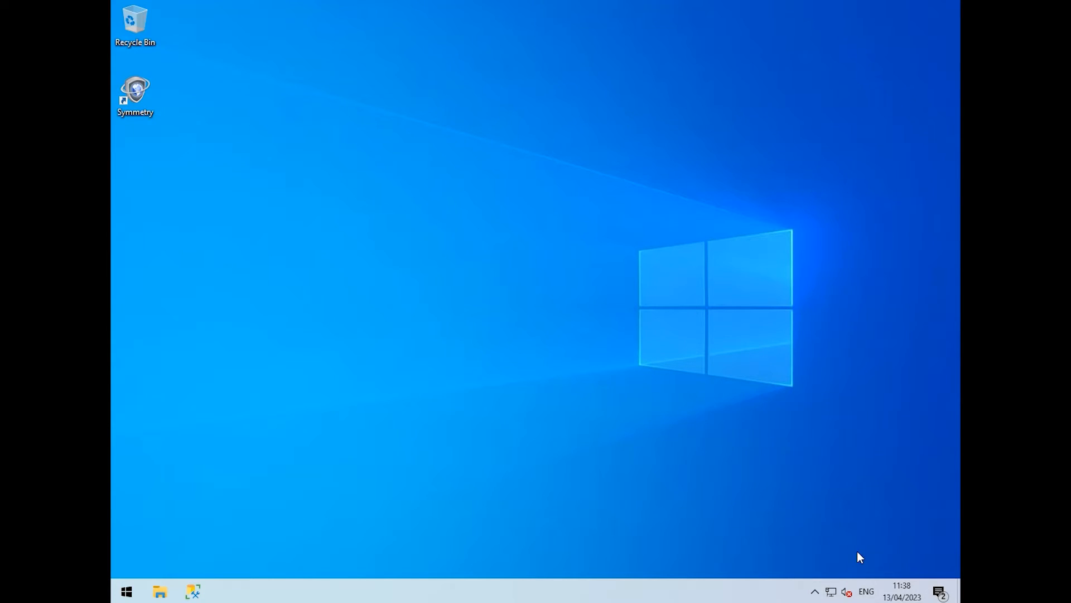
# Stop the Symmetry services from Service Monitor in the system tray, leaving multiNODE API running
pyautogui.click(814, 591)
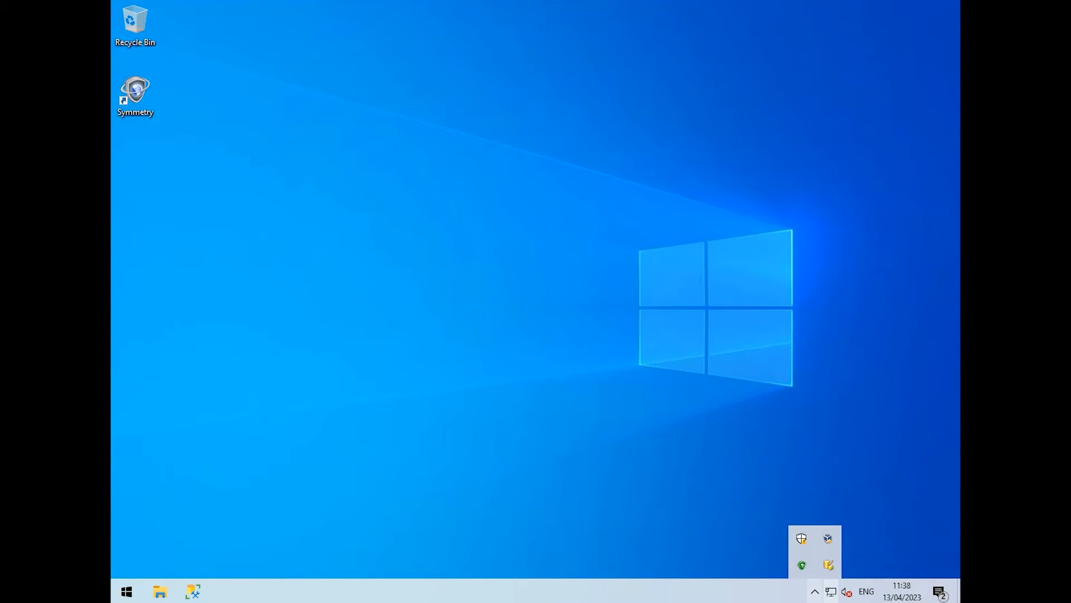
pyautogui.moveTo(712, 528)
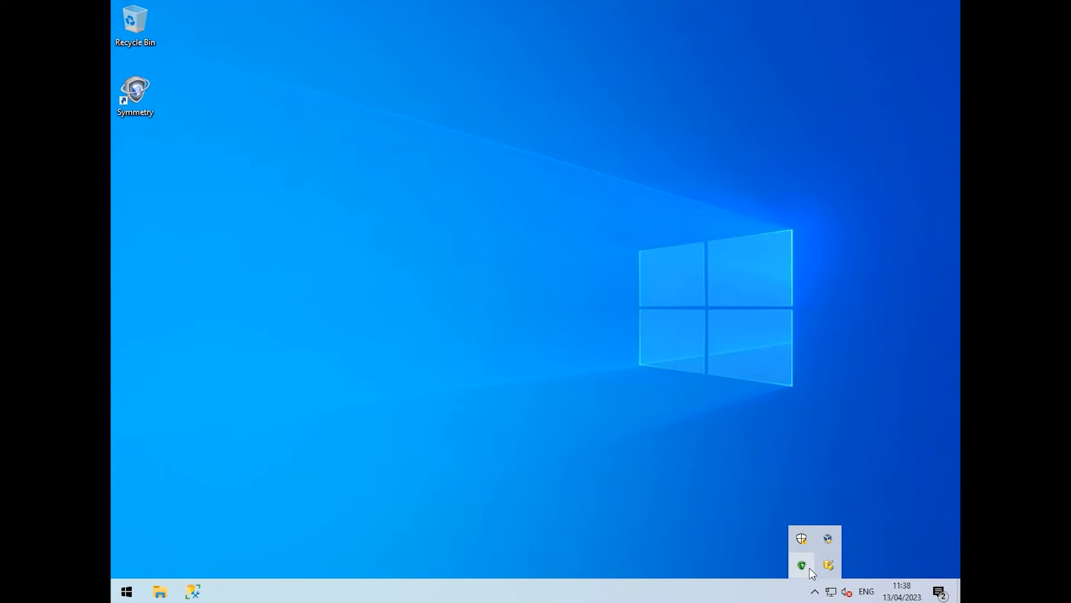
pyautogui.click(802, 564)
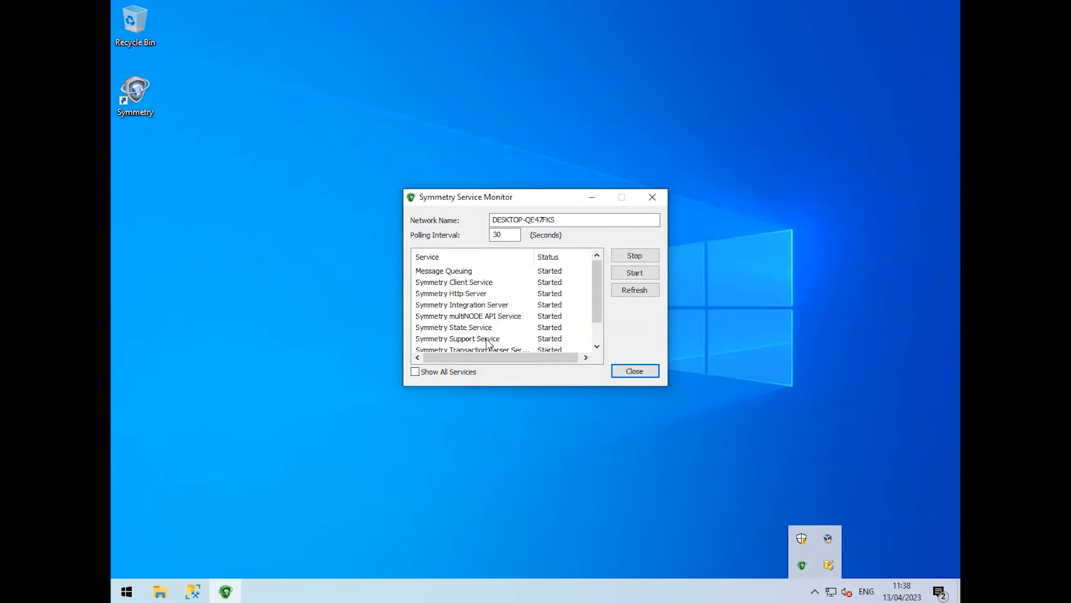
pyautogui.click(458, 338)
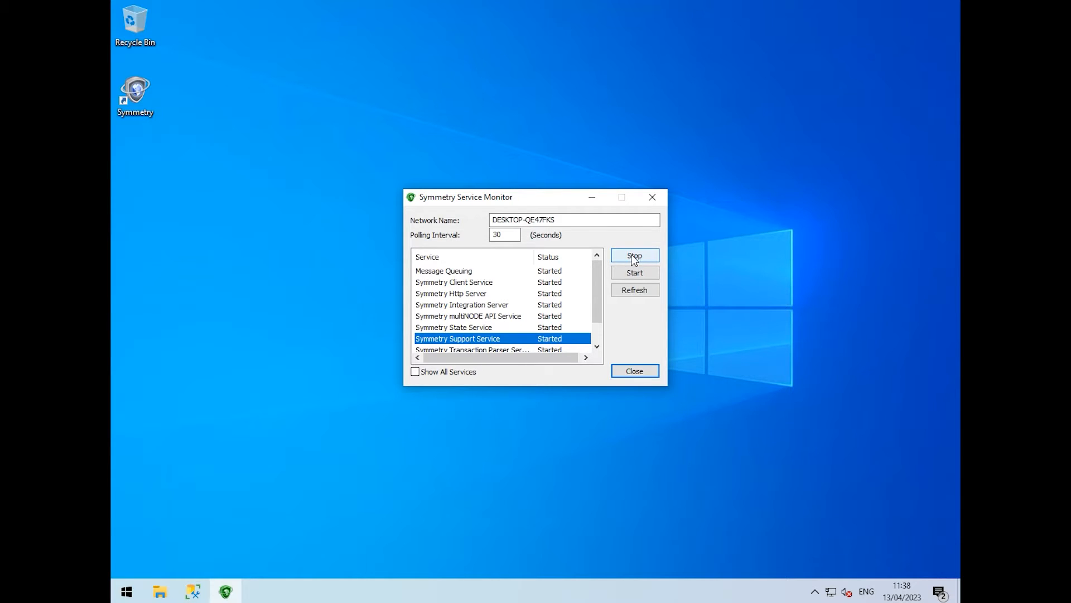
pyautogui.click(634, 255)
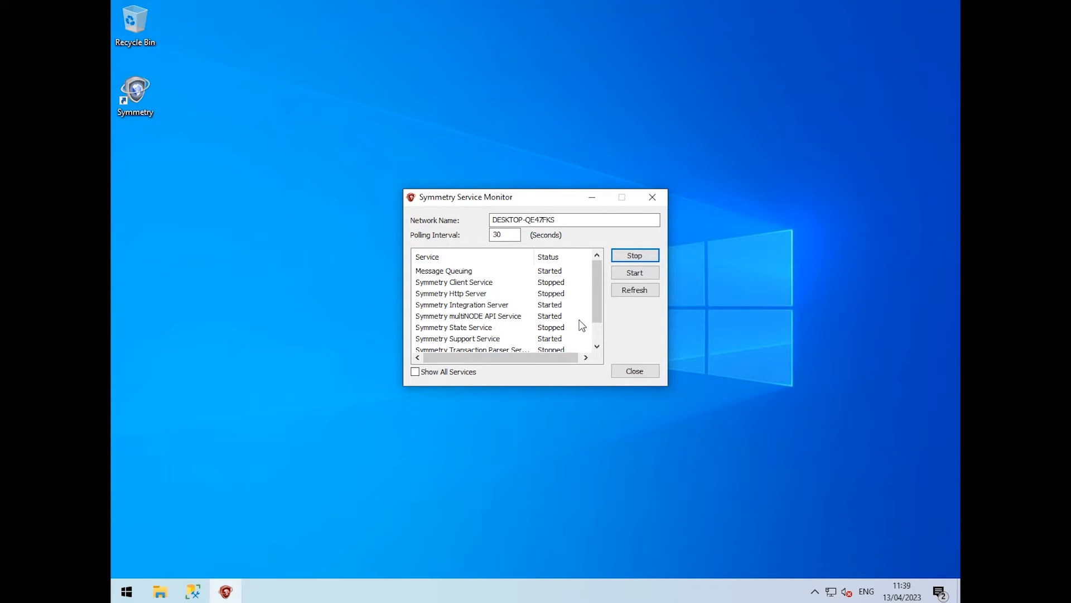
pyautogui.moveTo(537, 214)
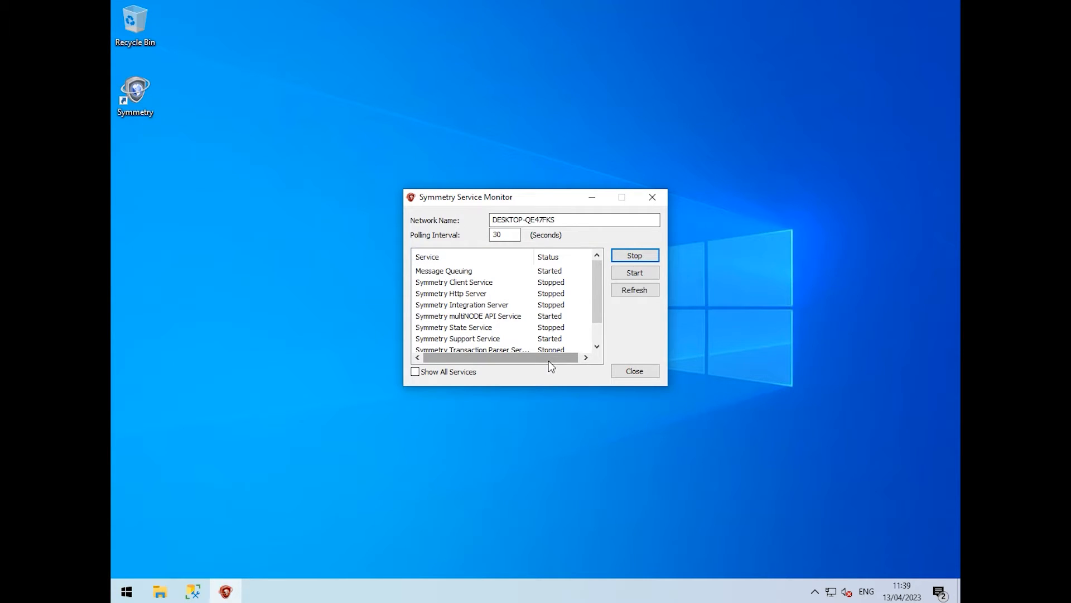
pyautogui.scroll(-3)
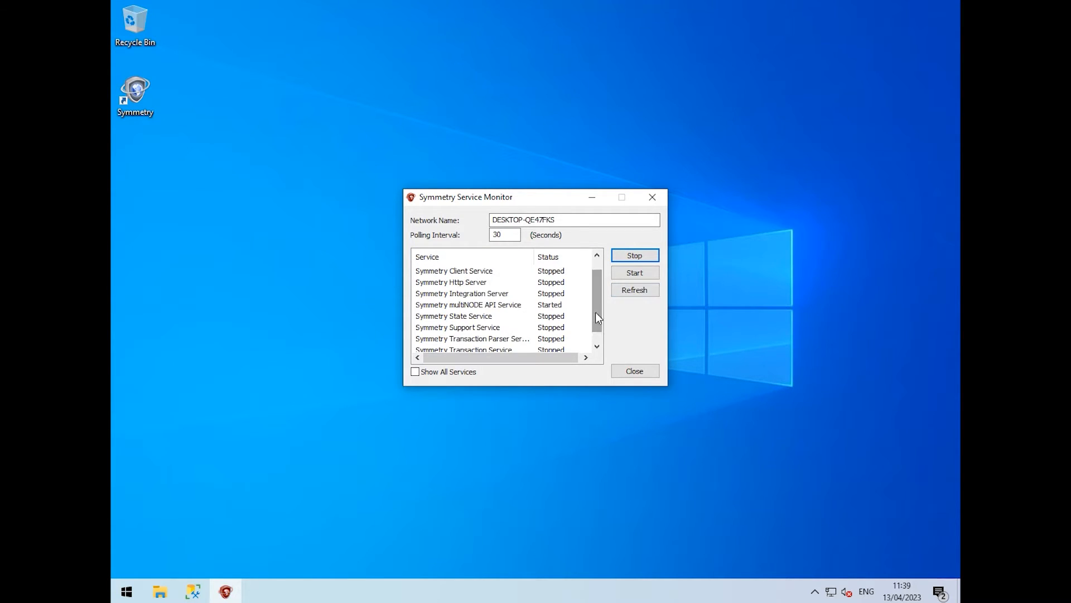
# Bring up the Back Up Database task for multiMAX from Object Explorer in SSMS
pyautogui.click(633, 371)
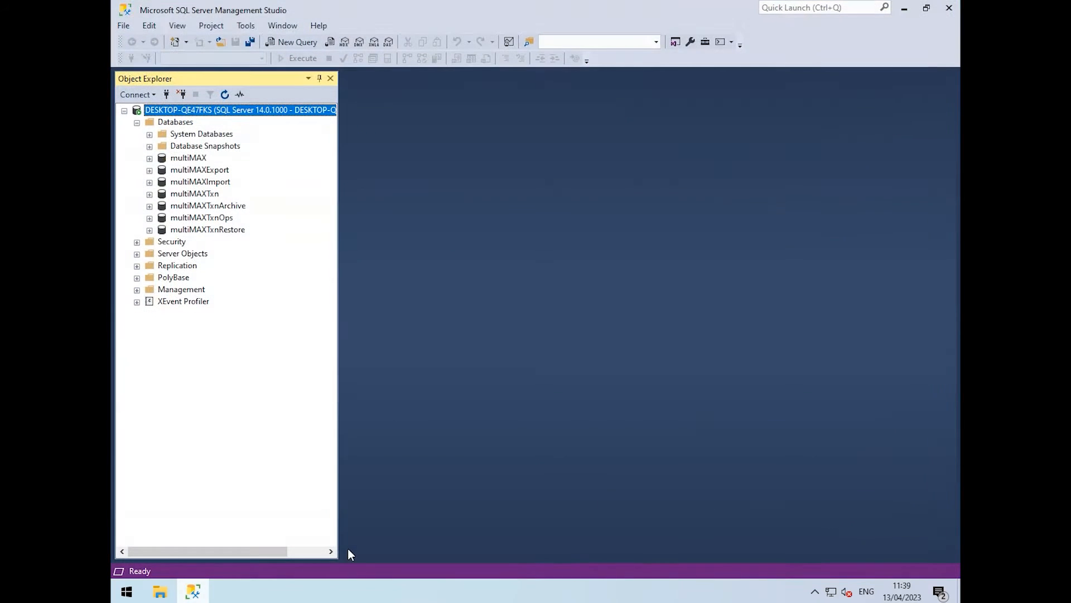
pyautogui.moveTo(288, 247)
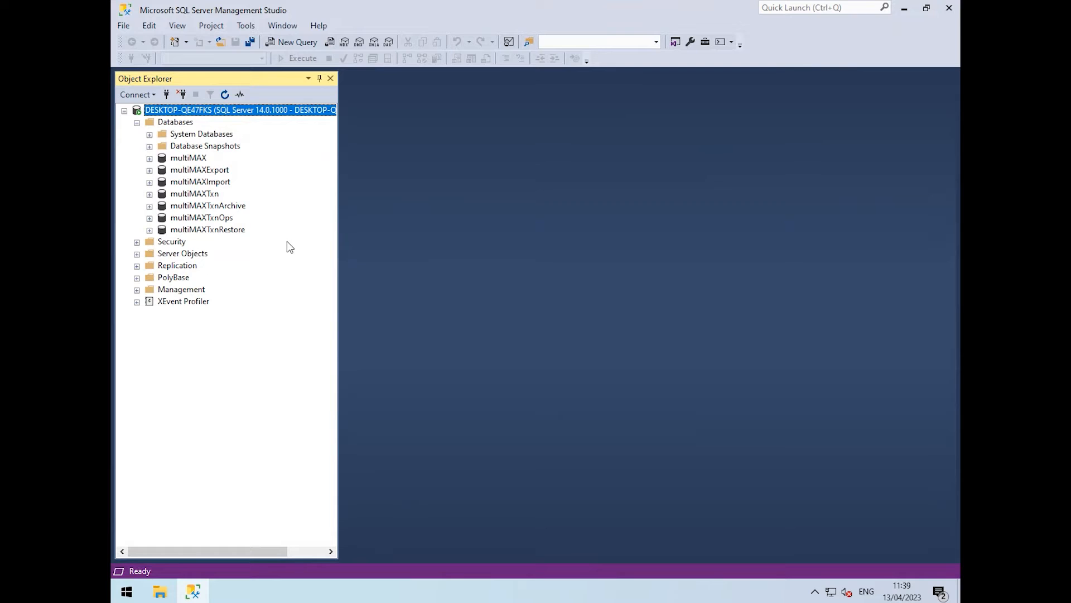
pyautogui.moveTo(253, 135)
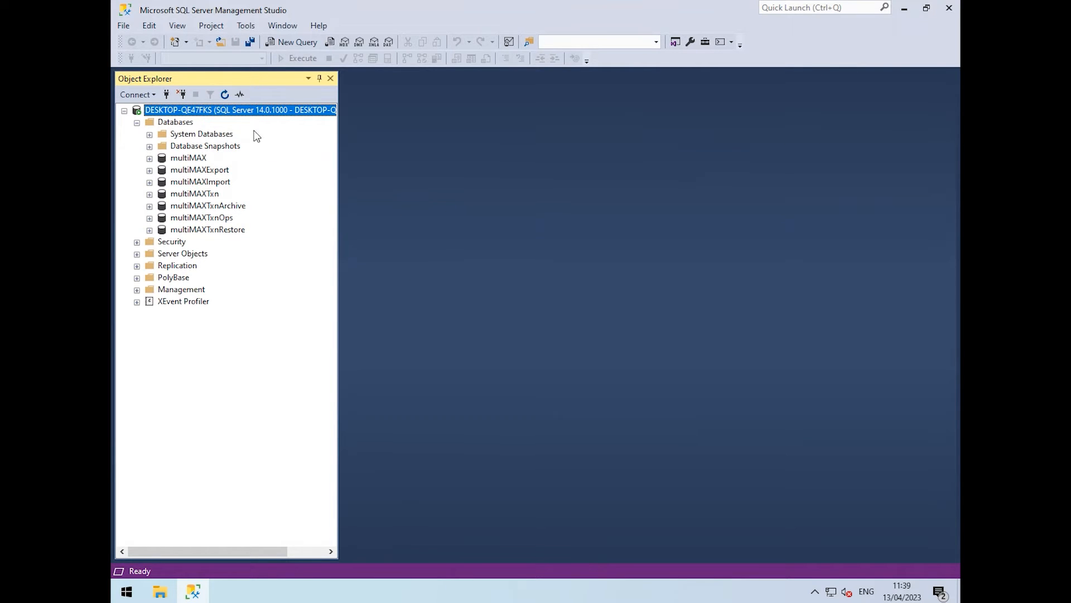
pyautogui.moveTo(200, 212)
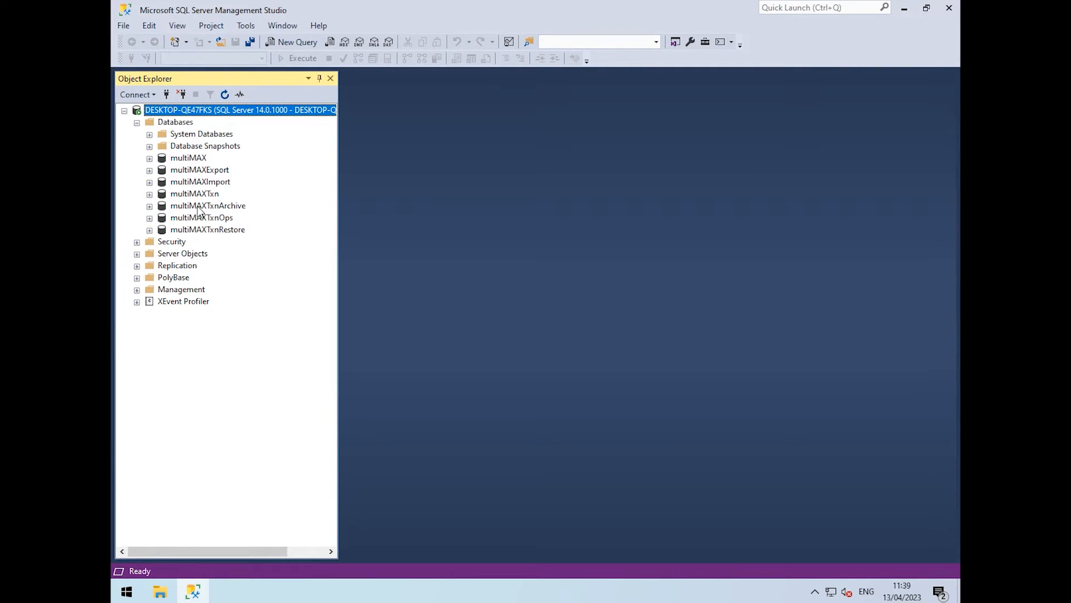
pyautogui.click(189, 157)
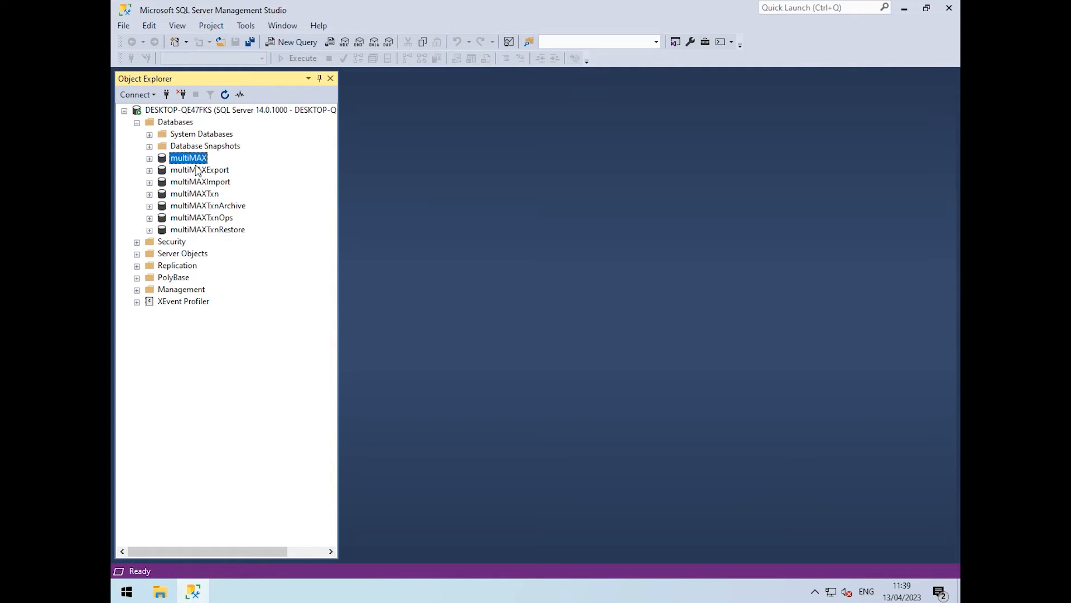
pyautogui.rightClick(187, 157)
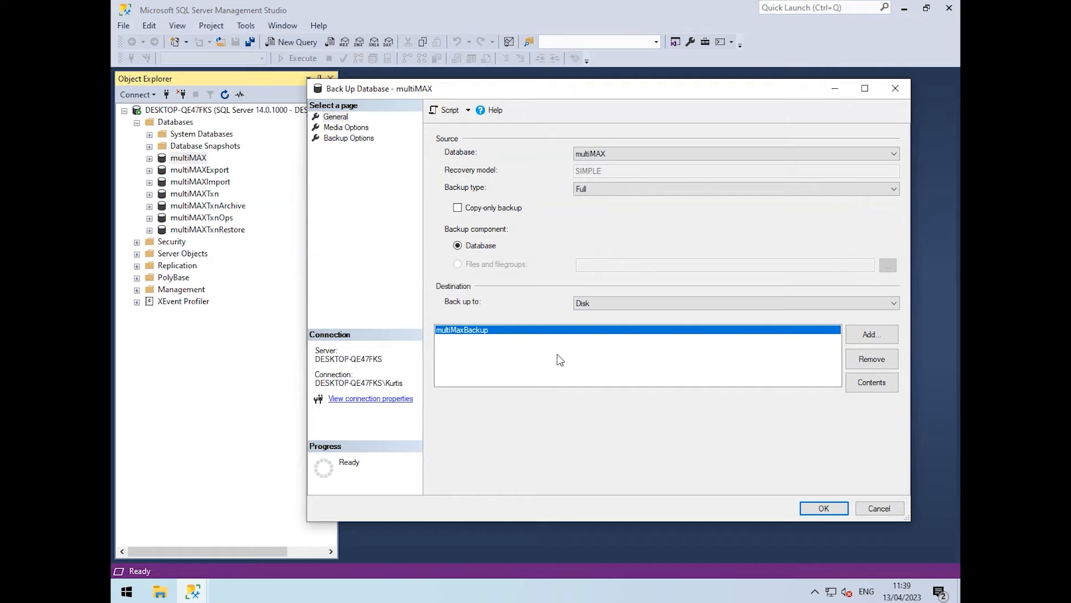
pyautogui.moveTo(455, 345)
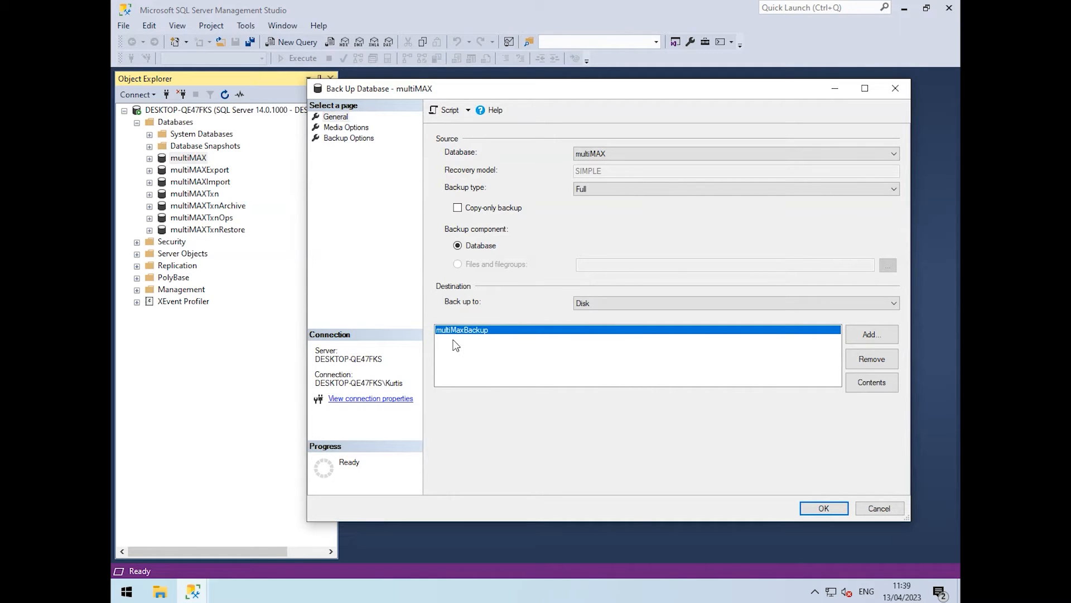
pyautogui.moveTo(509, 338)
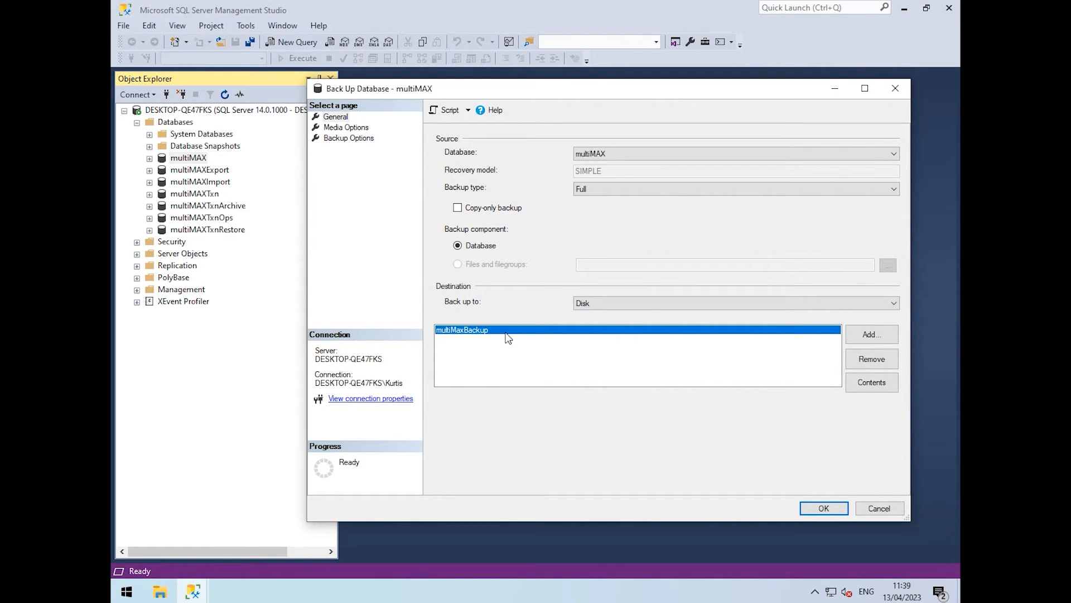
pyautogui.moveTo(871, 358)
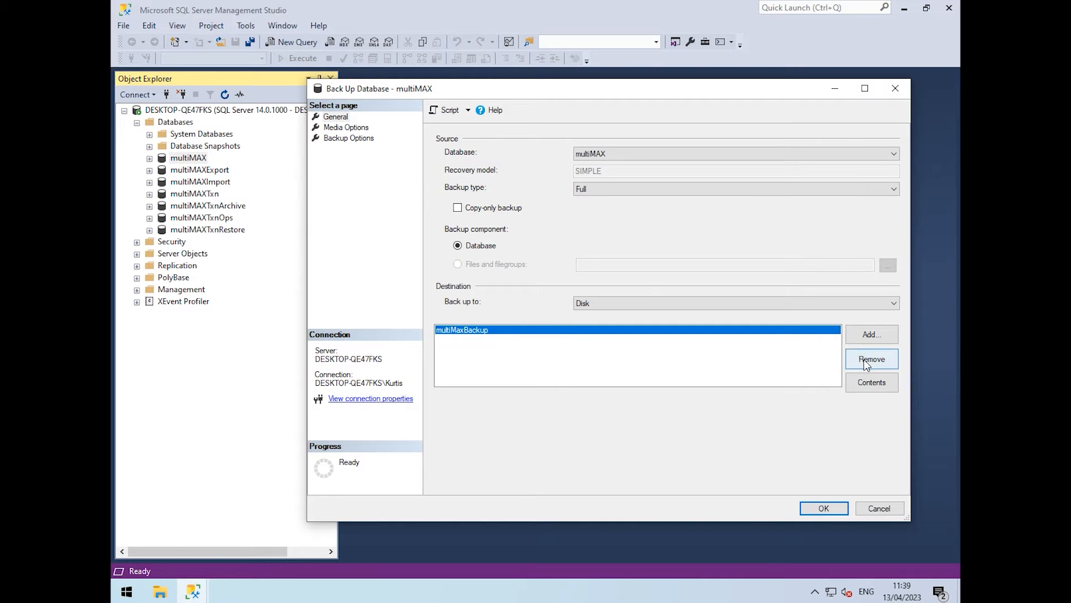
# Replace the old destination with C:\Backups\multimax_13042023.bak
pyautogui.click(871, 358)
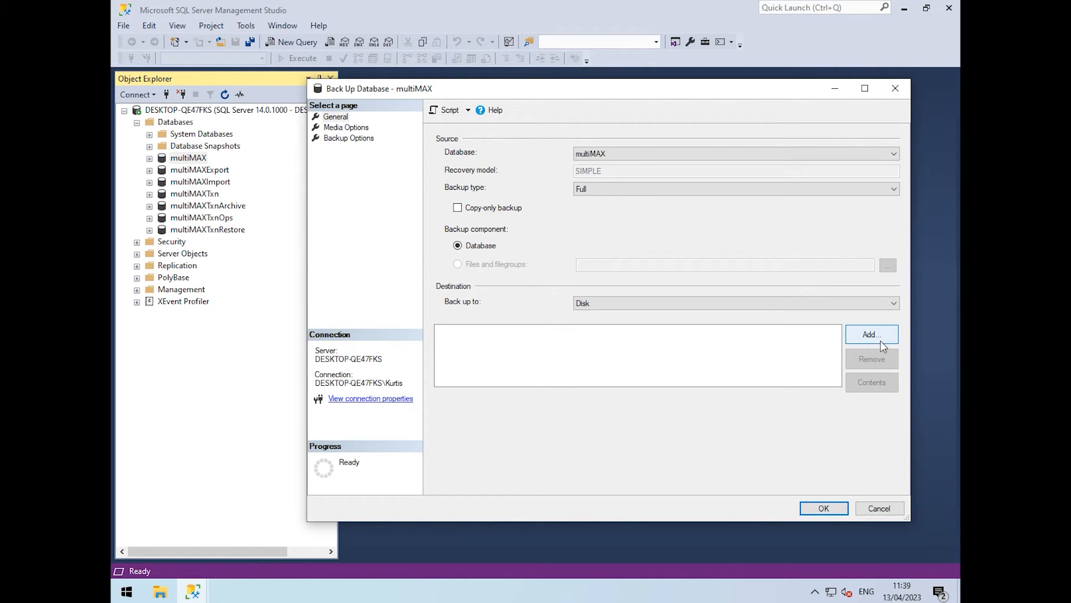
pyautogui.click(872, 334)
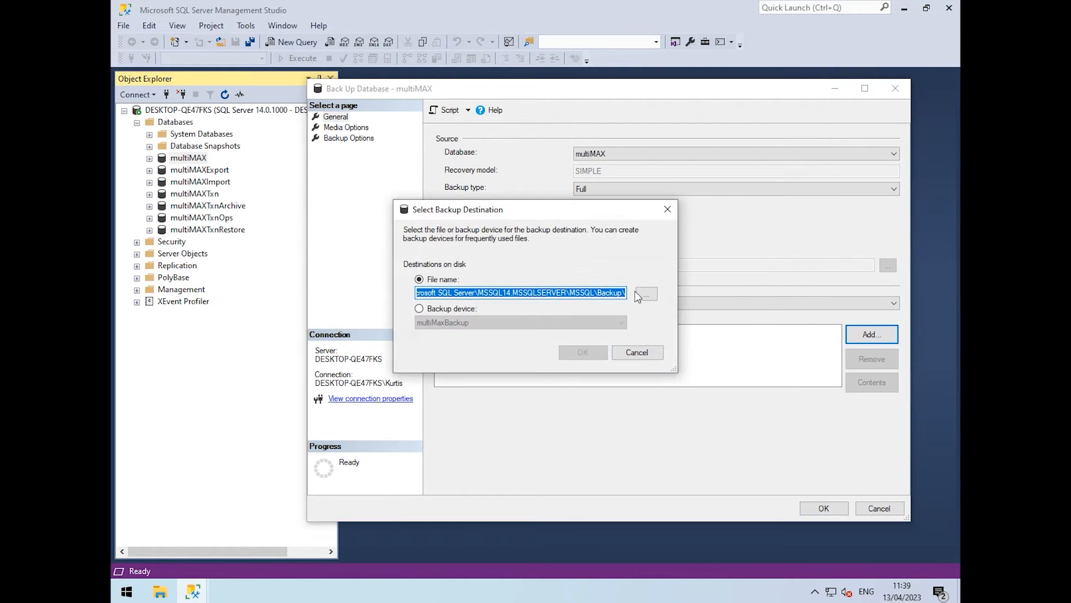
pyautogui.click(645, 294)
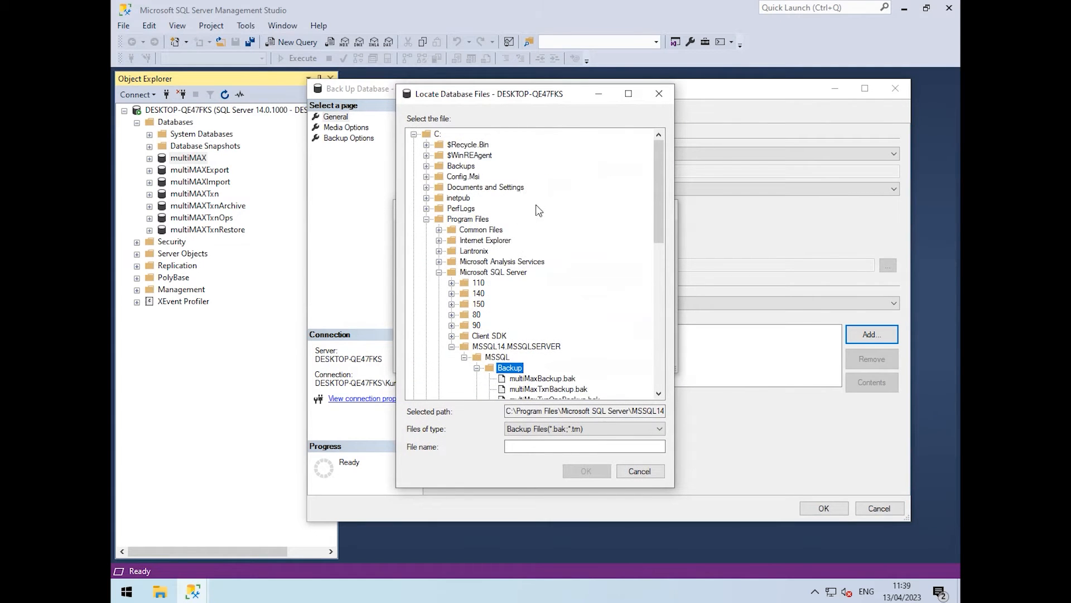
pyautogui.click(460, 165)
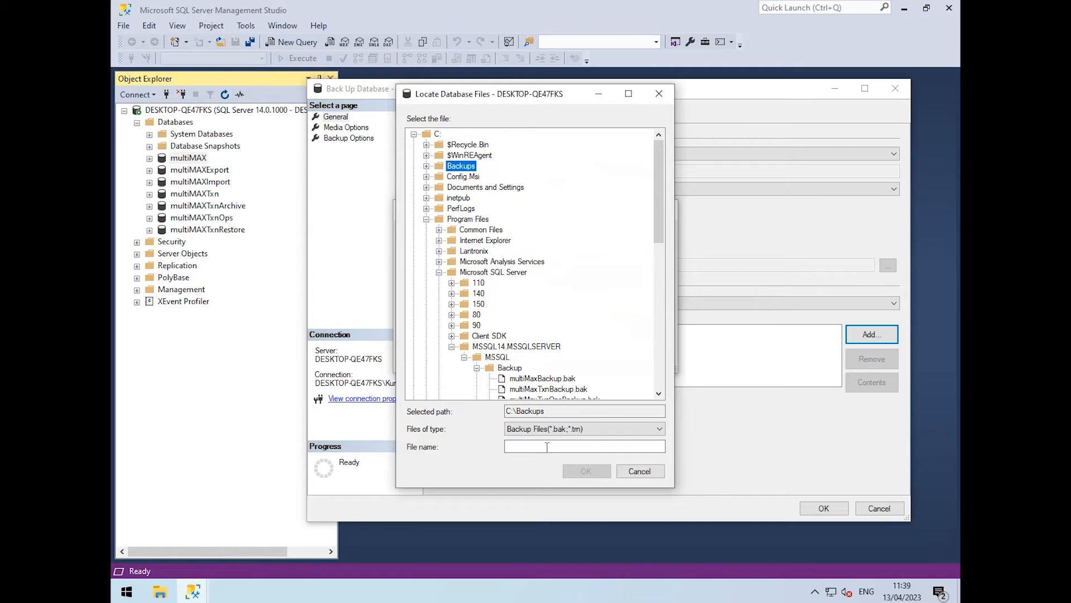
pyautogui.click(583, 447)
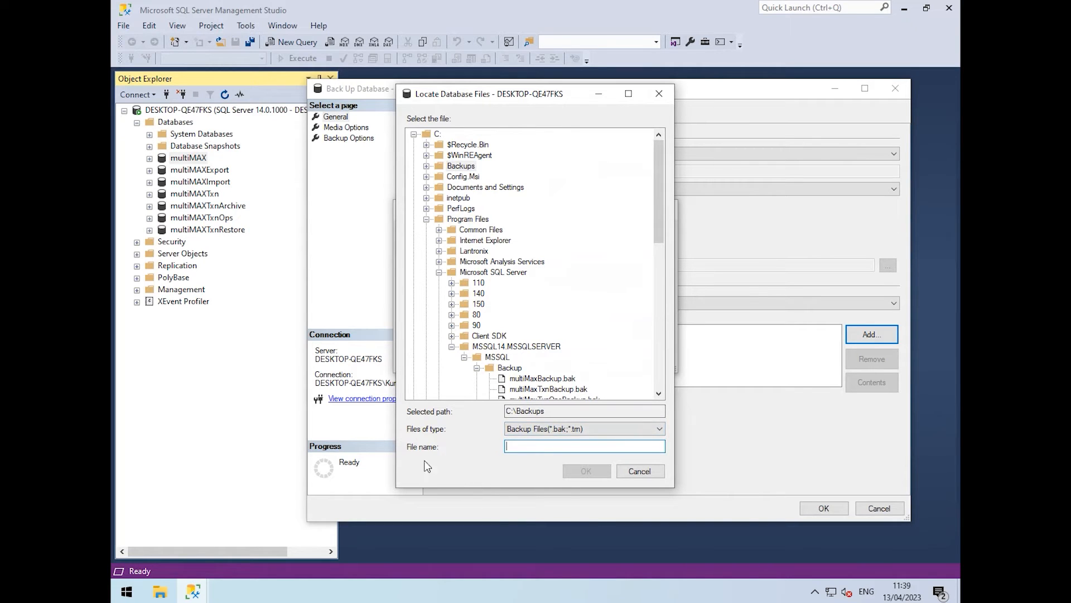
pyautogui.write('mu')
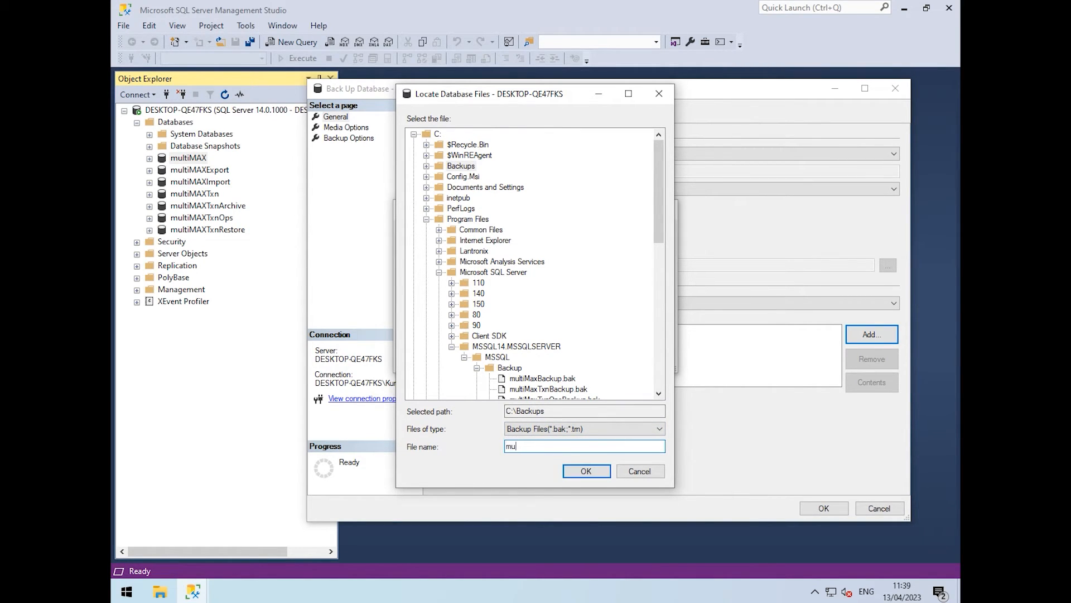
pyautogui.write('ltimax')
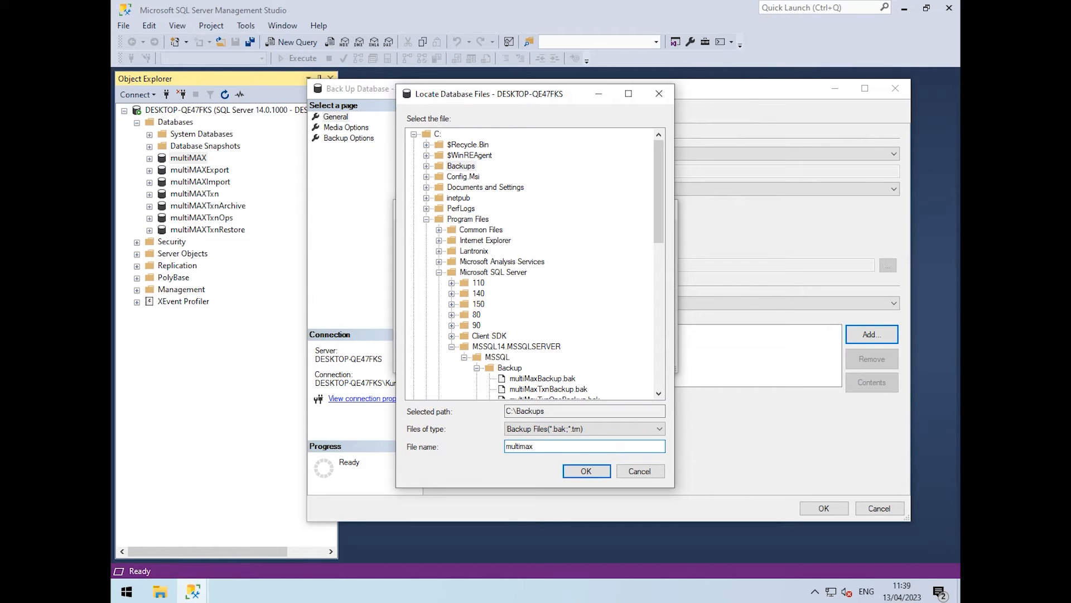
pyautogui.write('_13')
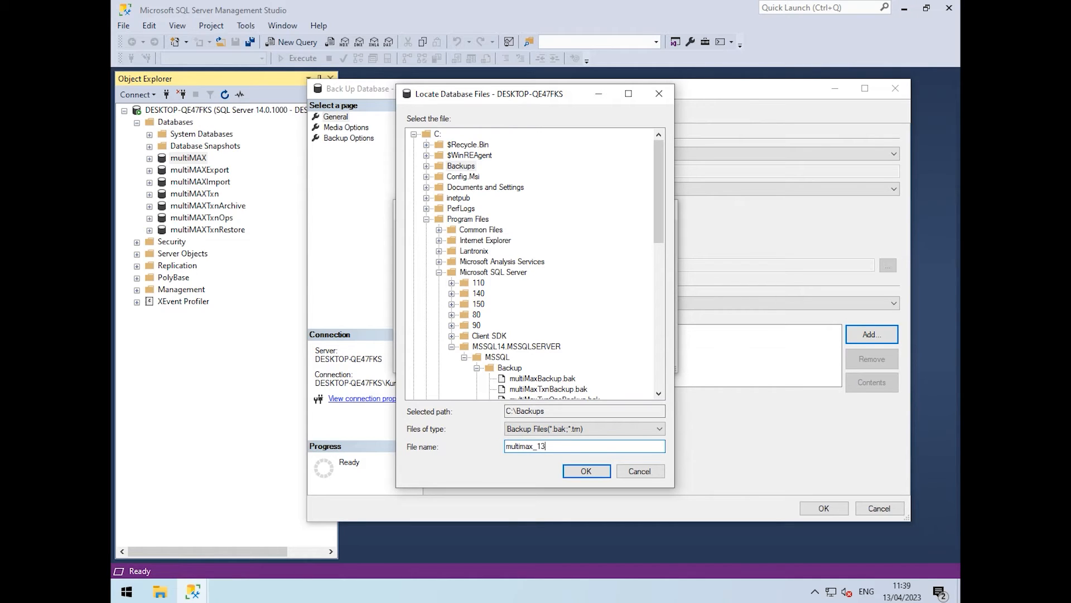
pyautogui.write('042023')
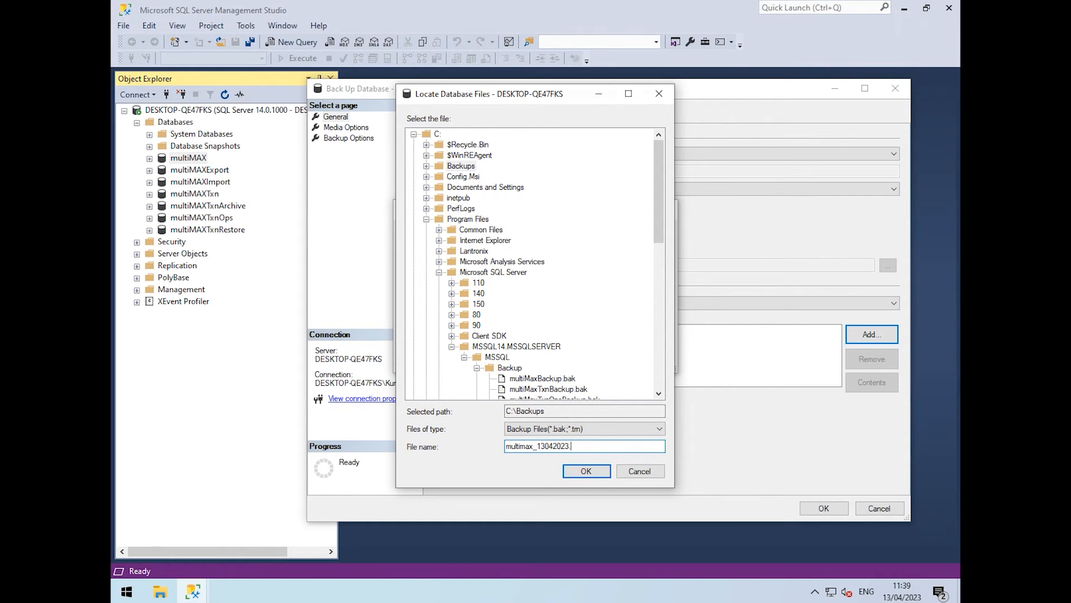
pyautogui.write('ba')
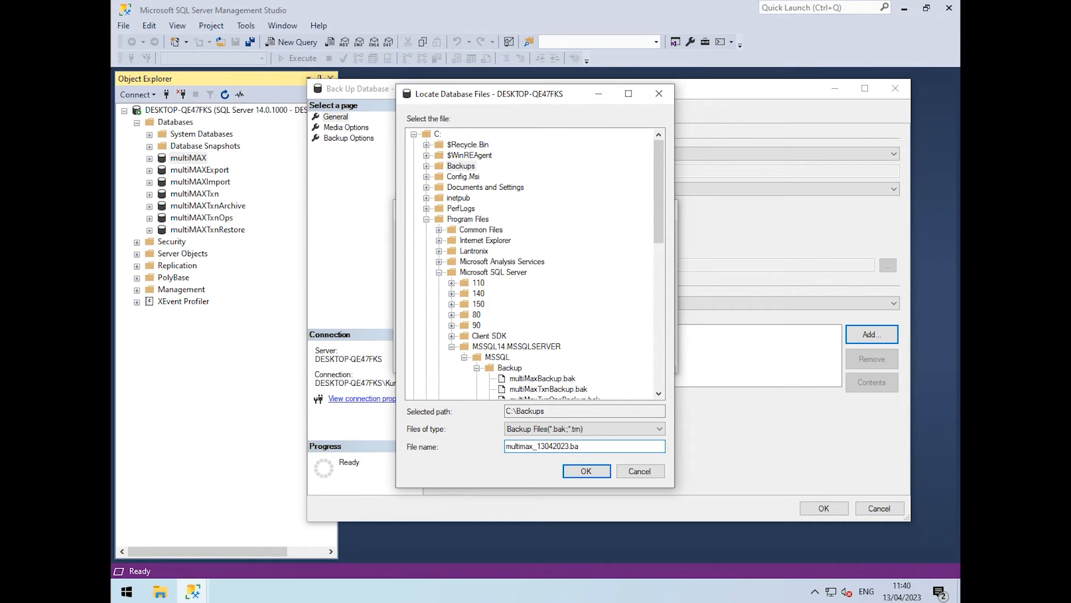
pyautogui.write('k')
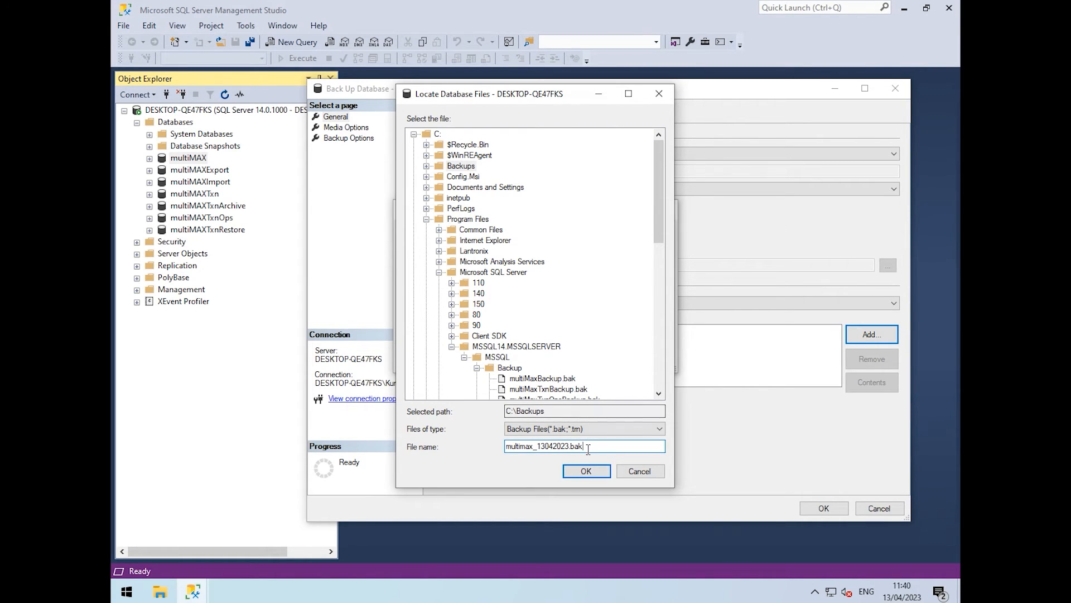
pyautogui.moveTo(579, 467)
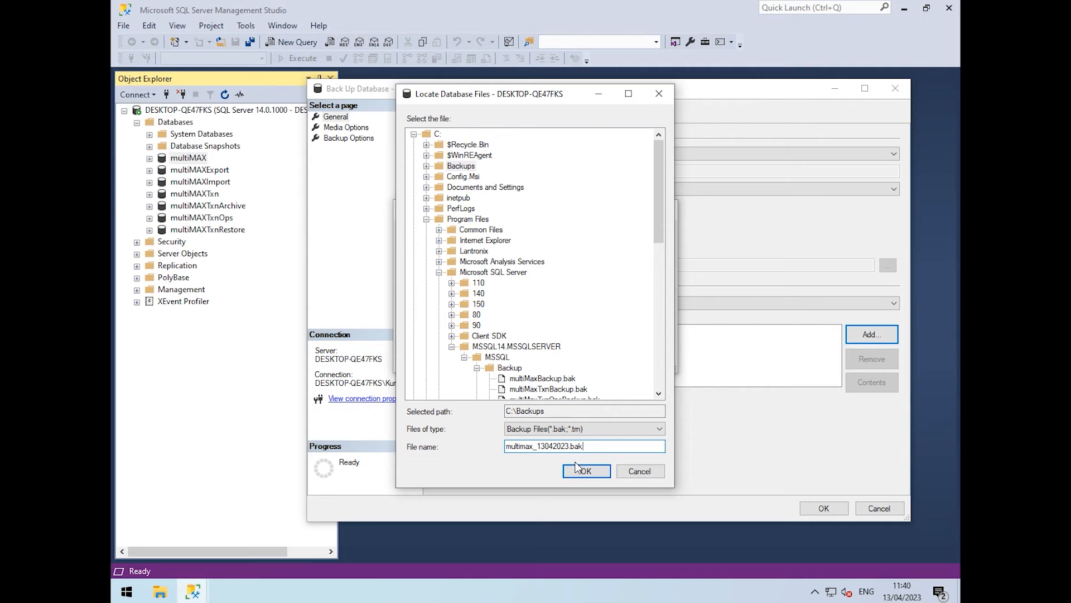
pyautogui.click(585, 470)
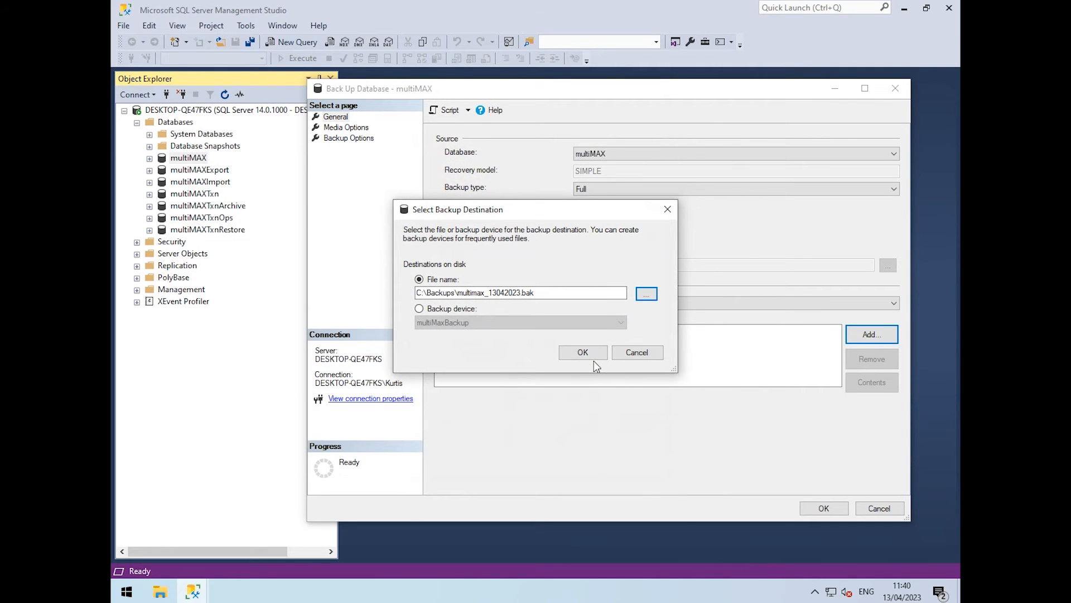
pyautogui.click(582, 351)
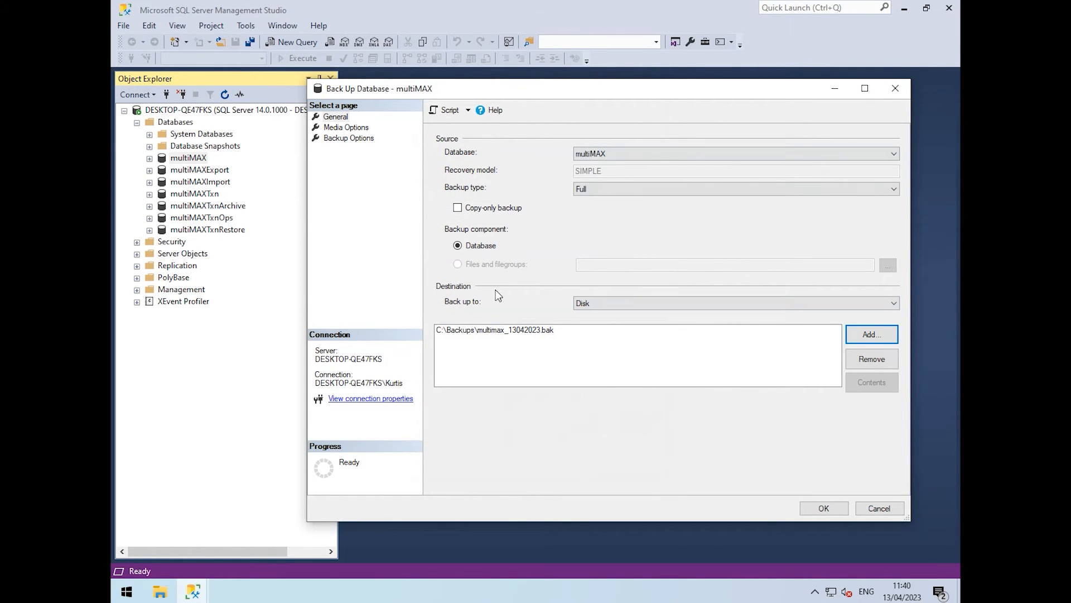
# Run the multiMAX full backup and acknowledge the success message
pyautogui.click(824, 508)
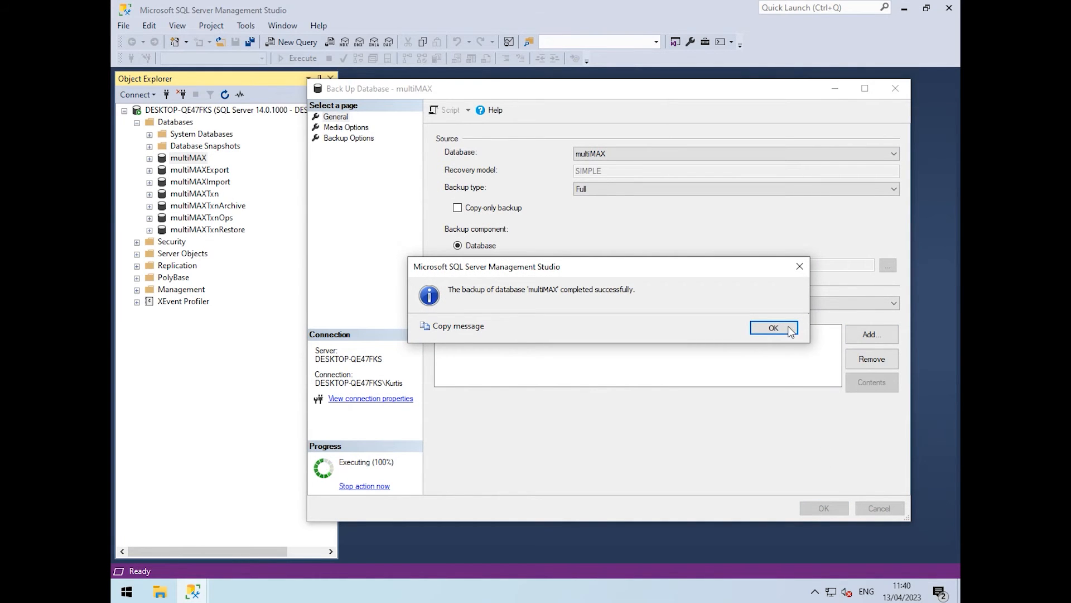
pyautogui.click(772, 328)
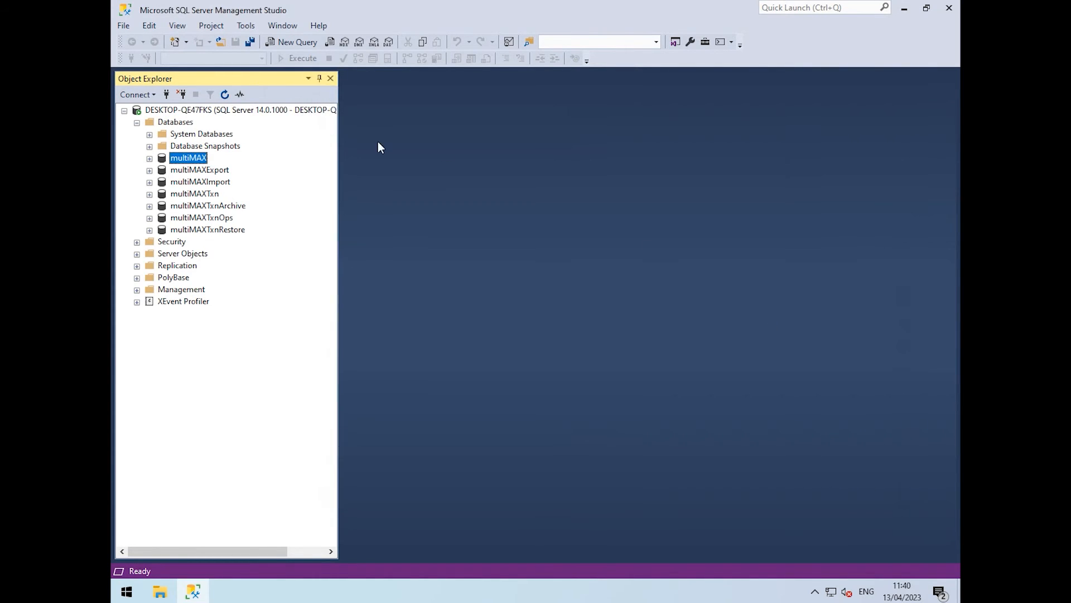
# Set the multiMAXTxn backup destination to C:\Backups\multimaxTxn_13042023.bak
pyautogui.rightClick(194, 193)
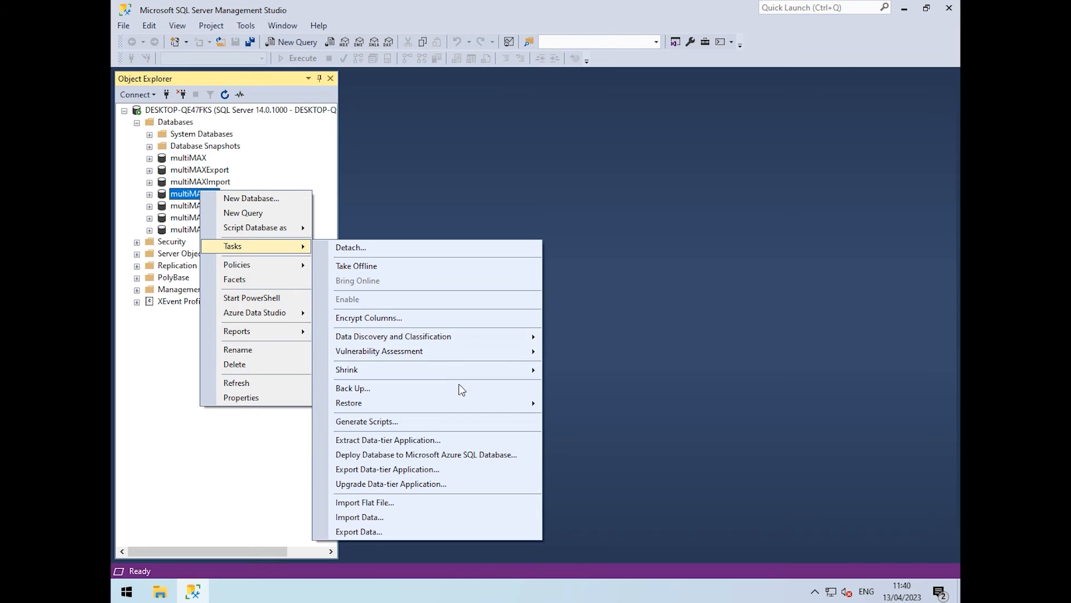
pyautogui.click(353, 388)
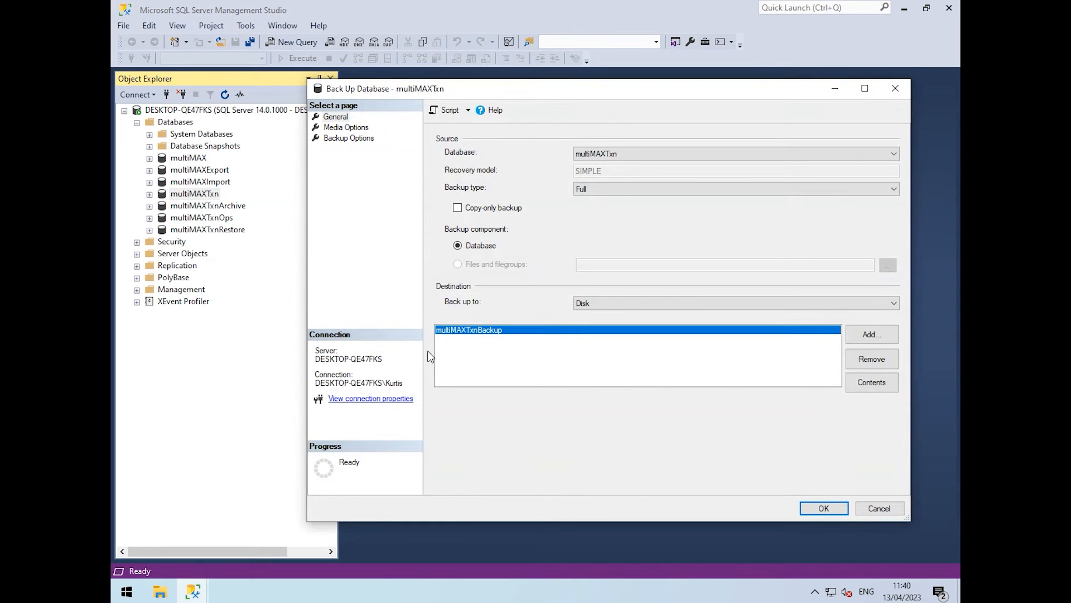
pyautogui.moveTo(886, 363)
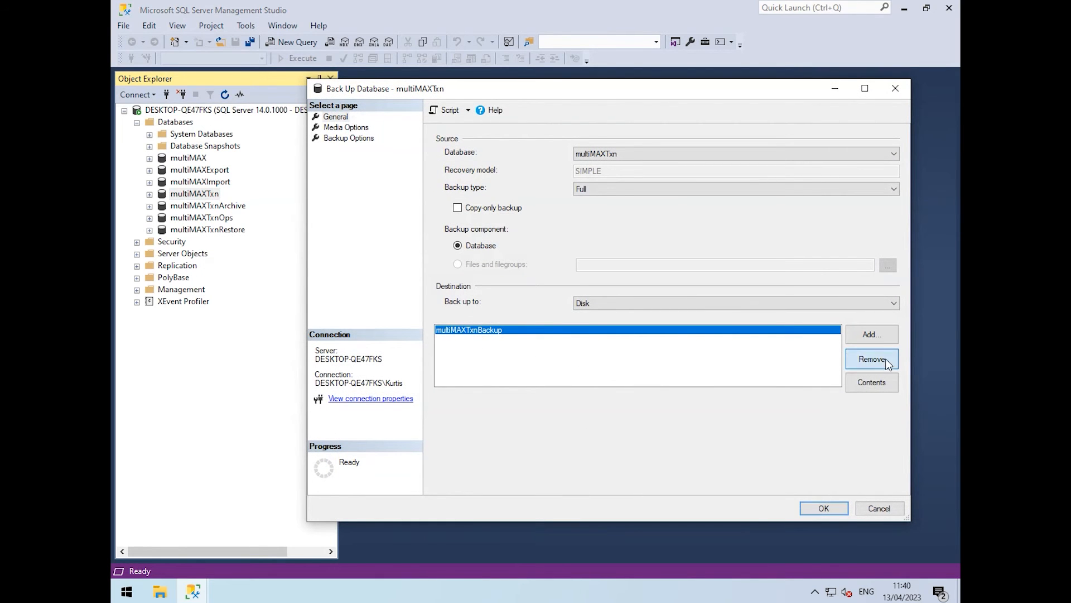
pyautogui.click(871, 334)
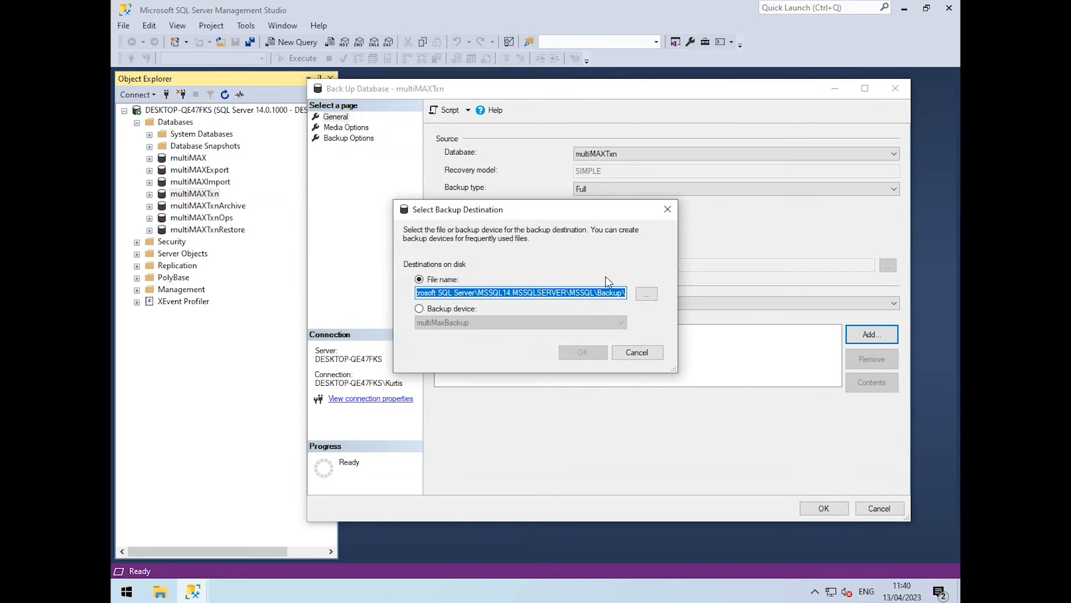
pyautogui.click(645, 293)
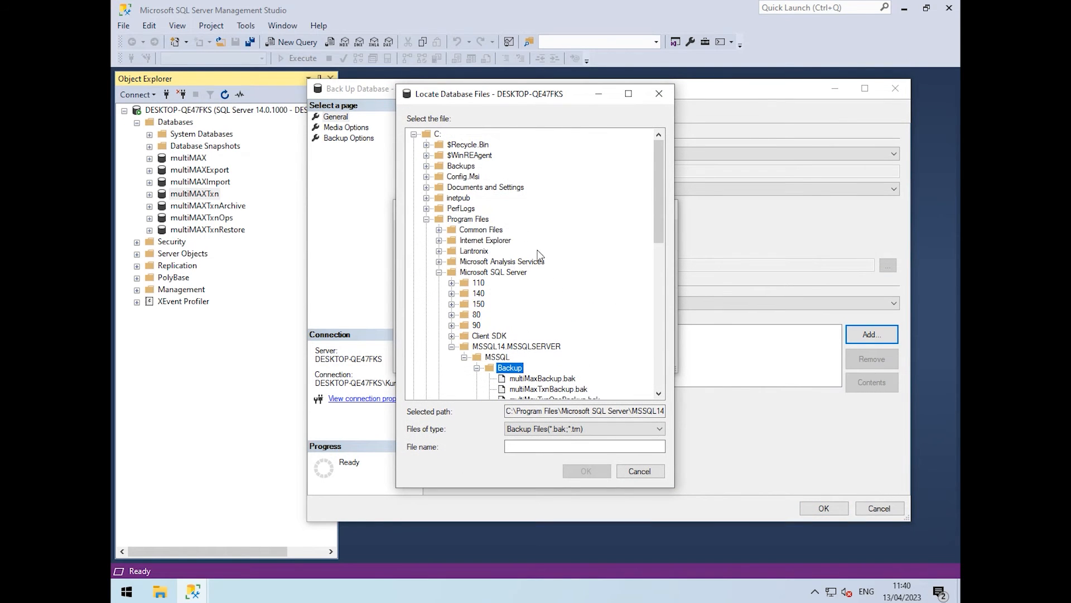
pyautogui.click(460, 166)
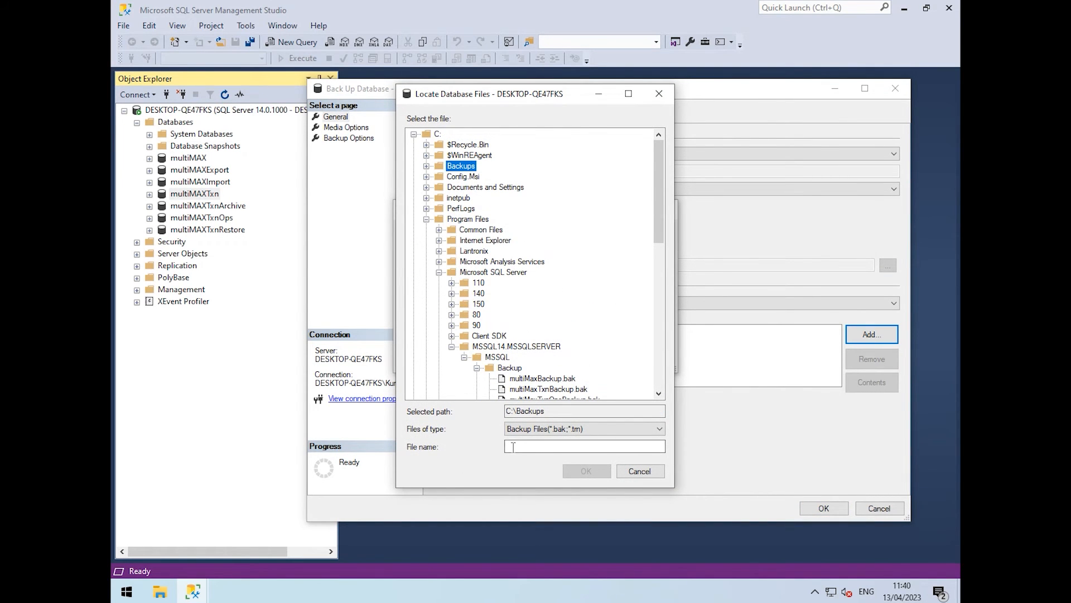
pyautogui.write('multimaxTxn')
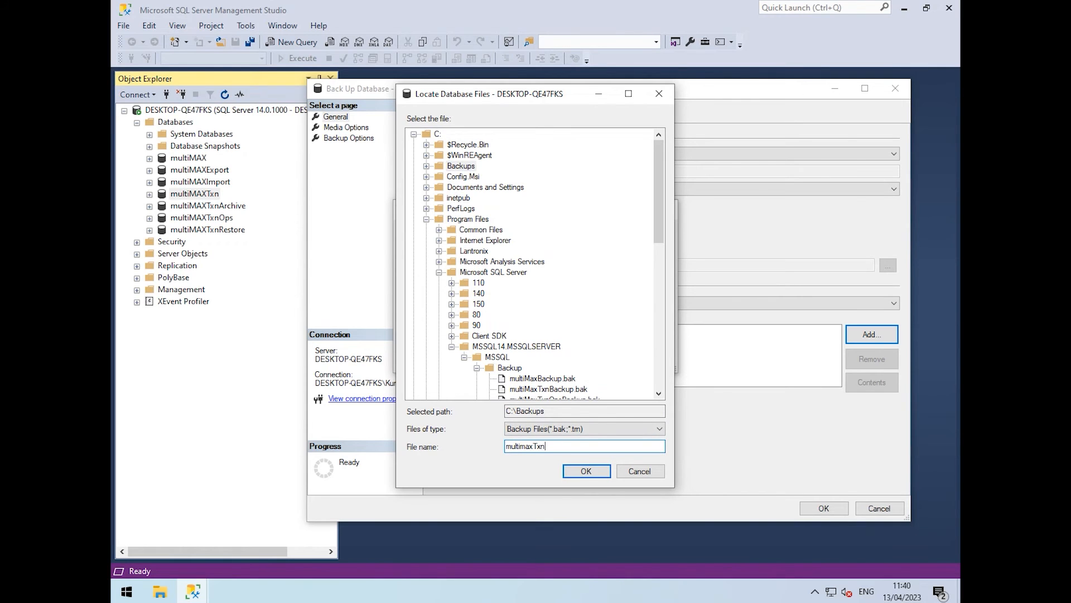
pyautogui.write('_')
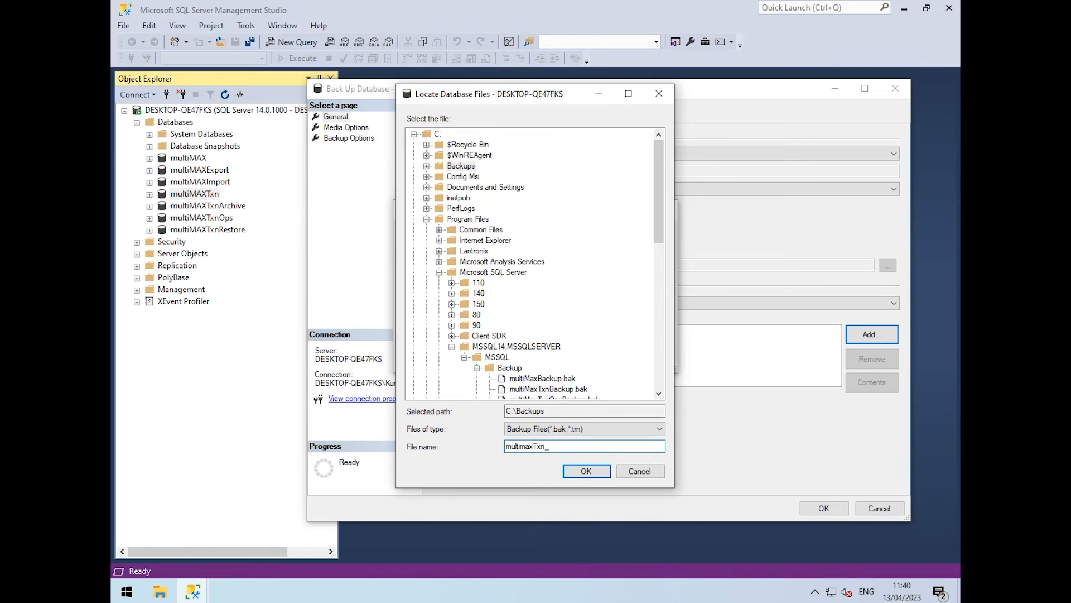
pyautogui.write('1304202')
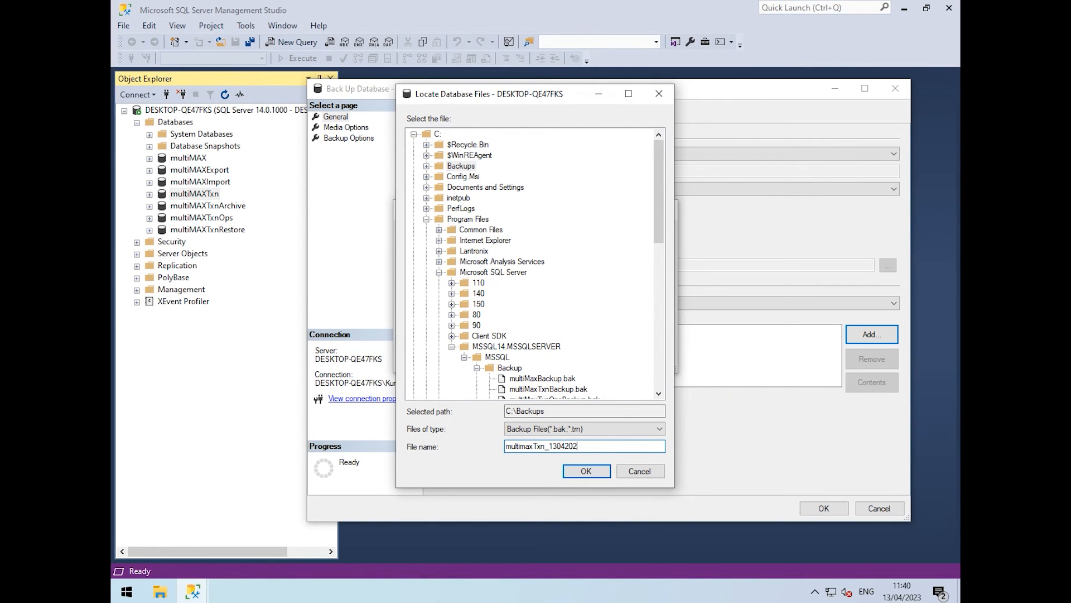
pyautogui.write('3.bak')
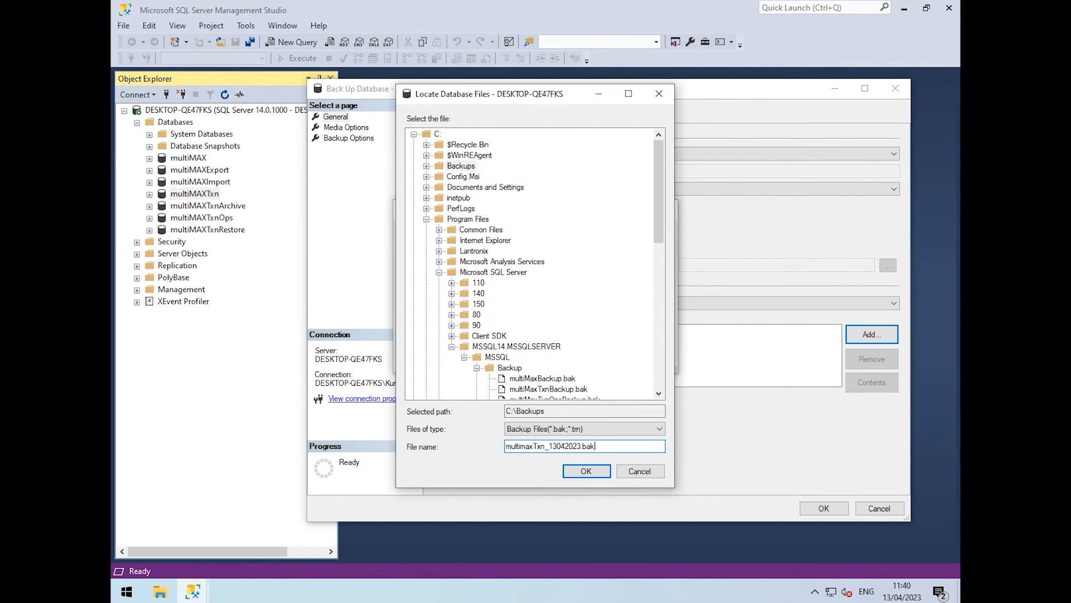
pyautogui.moveTo(583, 467)
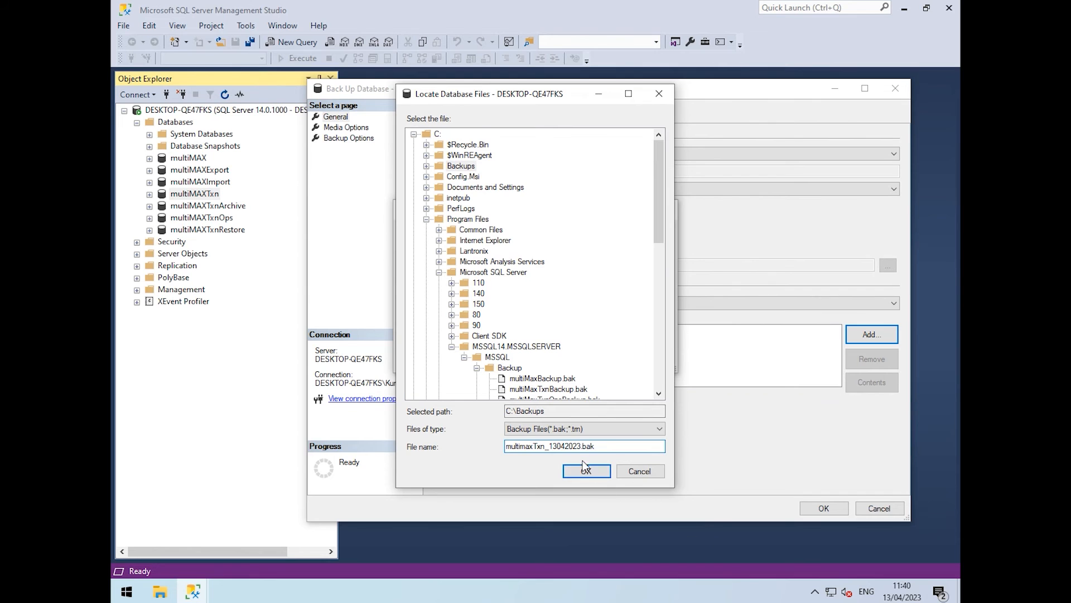
pyautogui.click(585, 471)
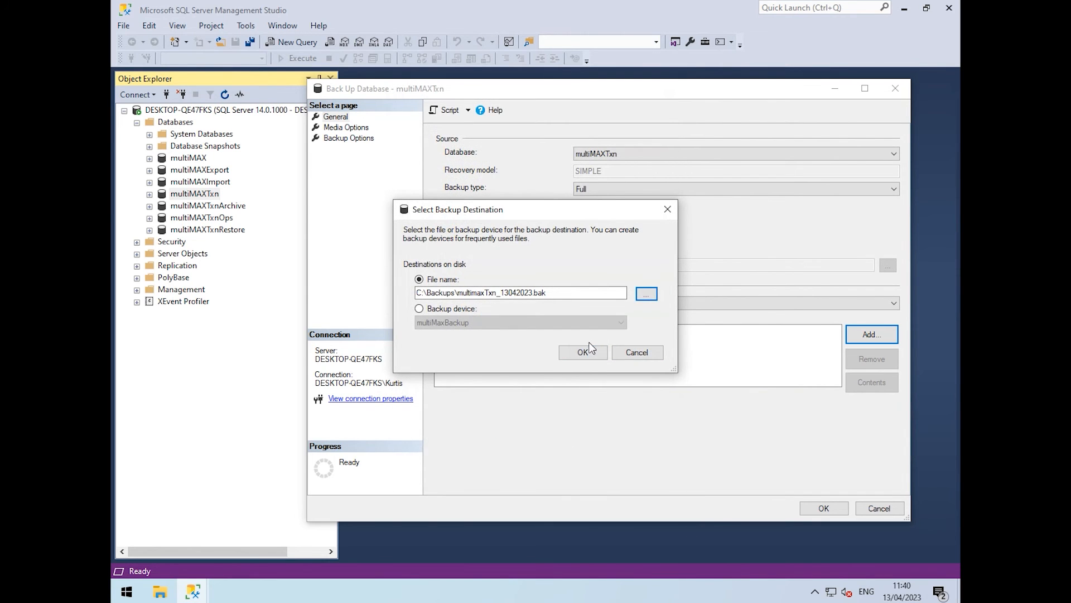
pyautogui.click(581, 351)
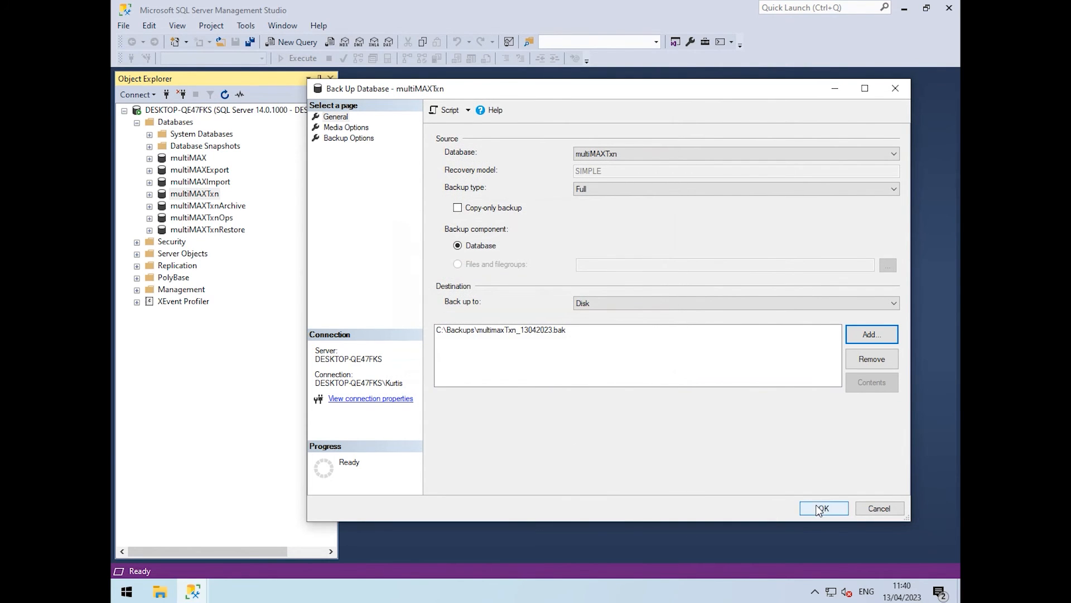
# Run the multiMAXTxn backup and acknowledge the success message
pyautogui.click(822, 508)
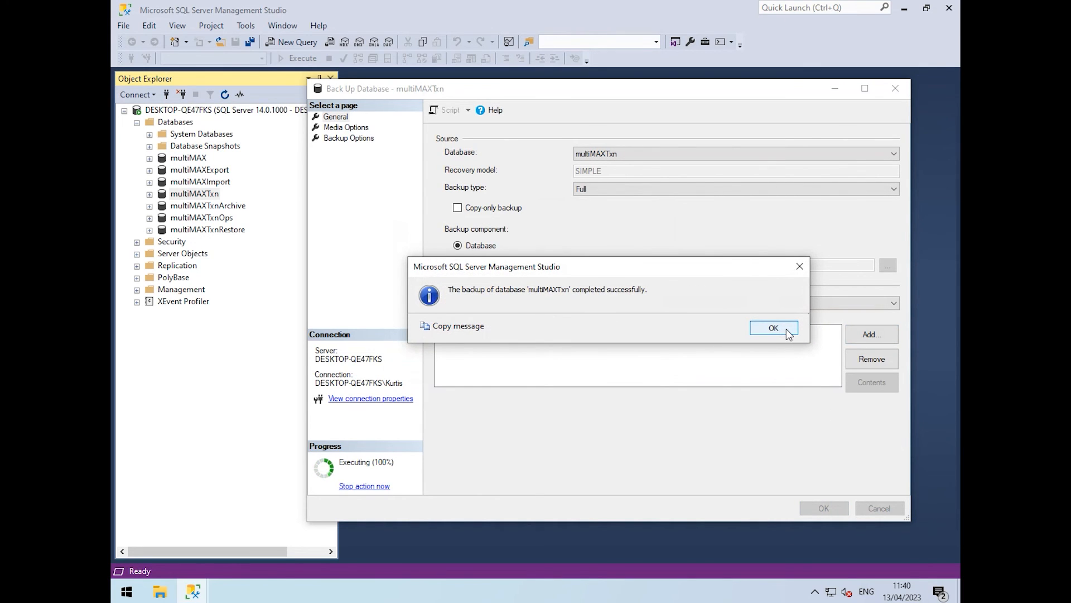
pyautogui.click(772, 326)
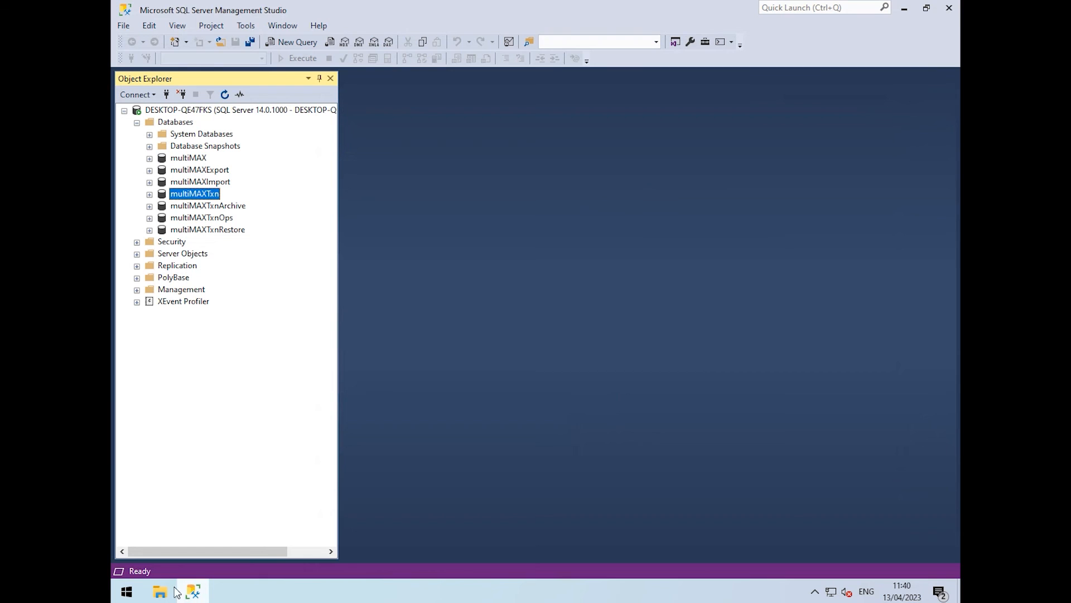
# Show C:\Backups in File Explorer with the new multimax and multimaxTxn .bak files
pyautogui.click(160, 592)
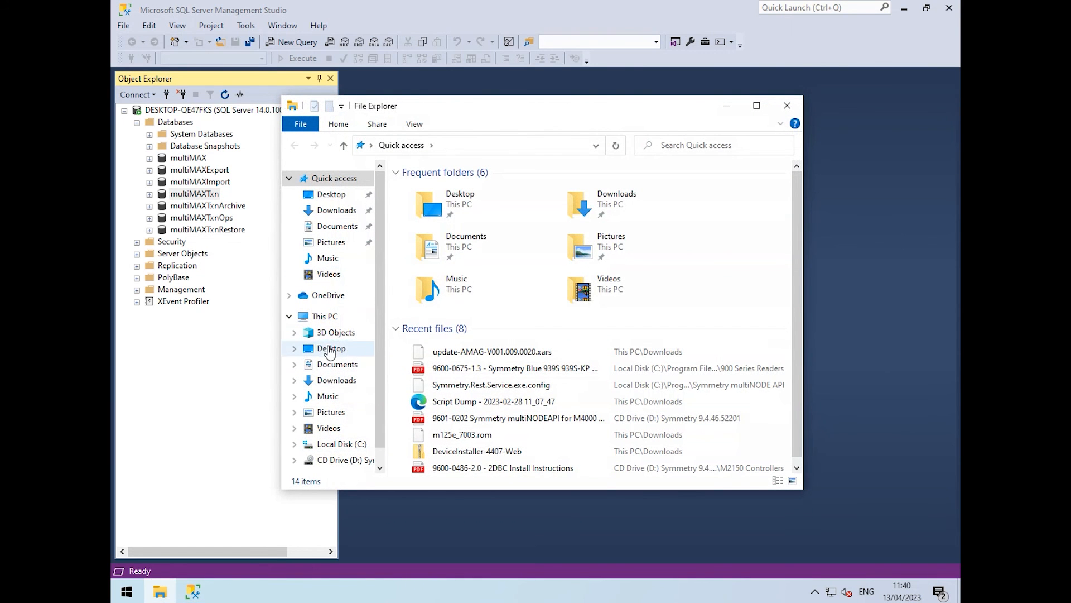
pyautogui.click(341, 443)
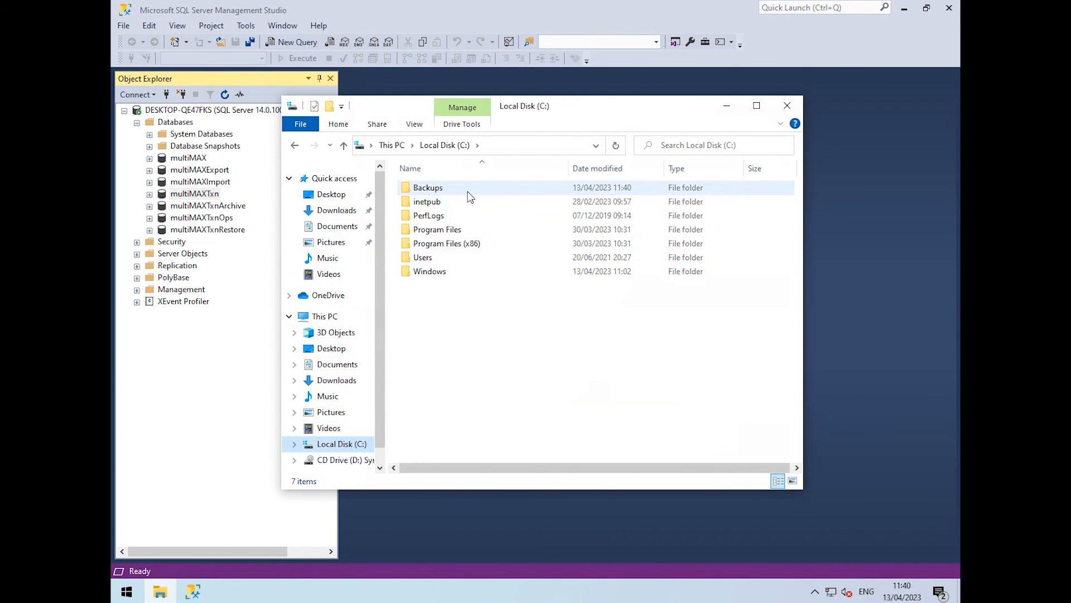
pyautogui.doubleClick(428, 187)
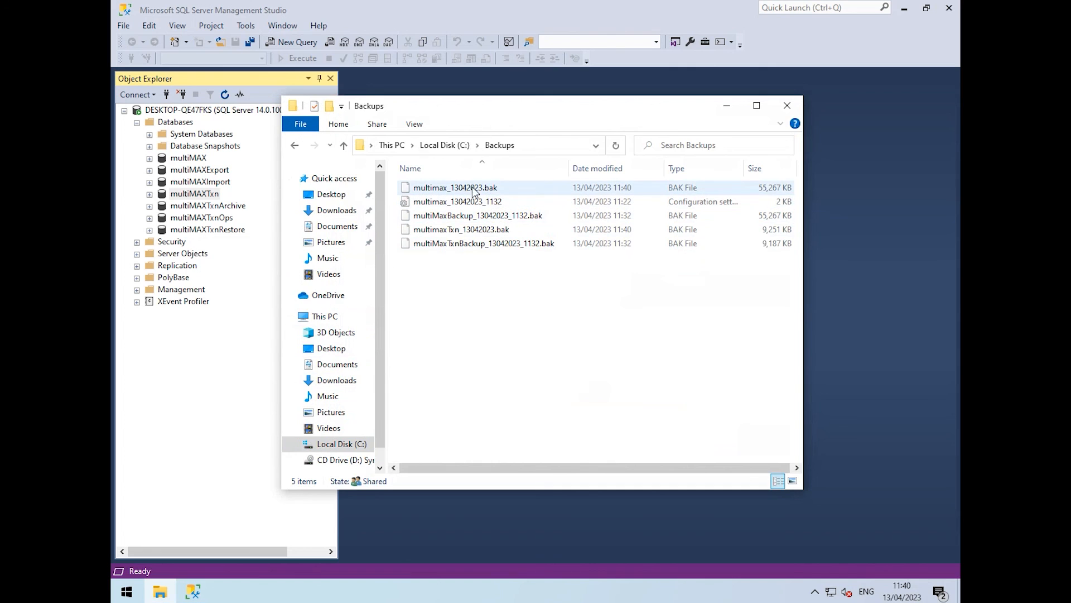
pyautogui.click(456, 187)
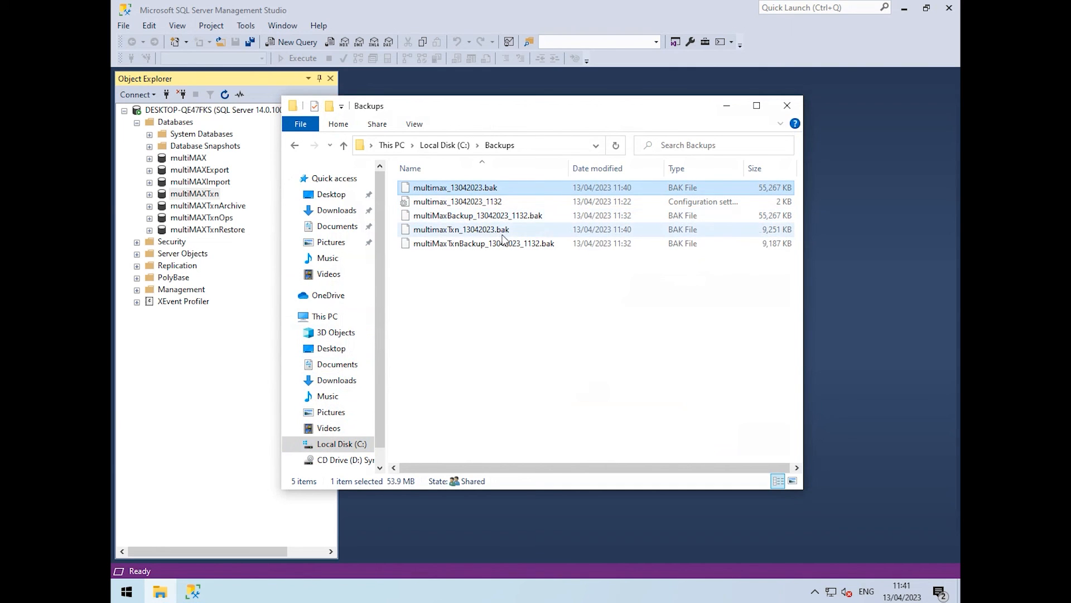
pyautogui.click(461, 228)
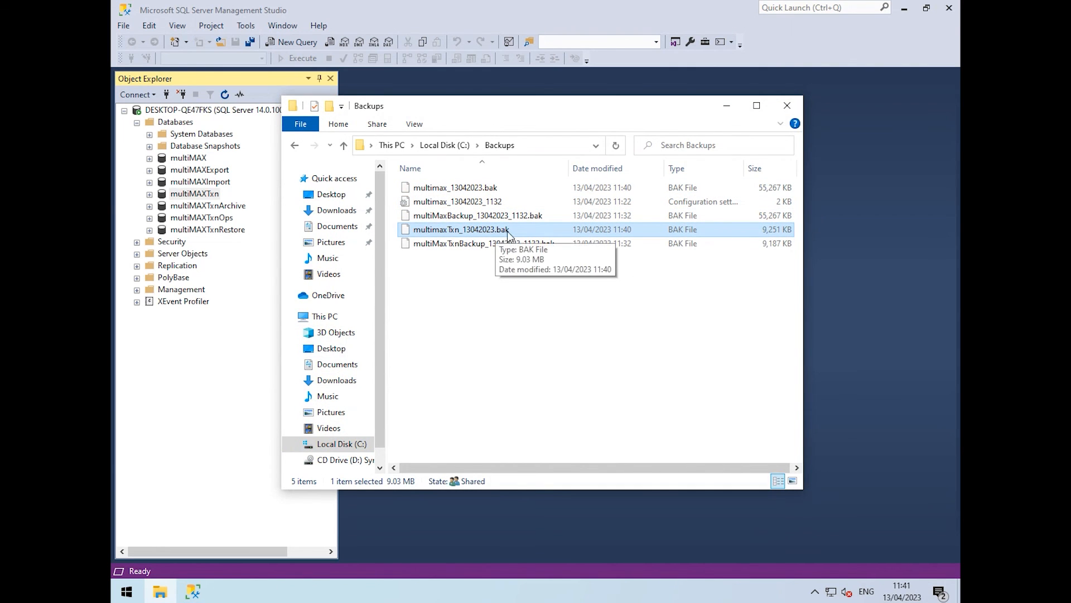